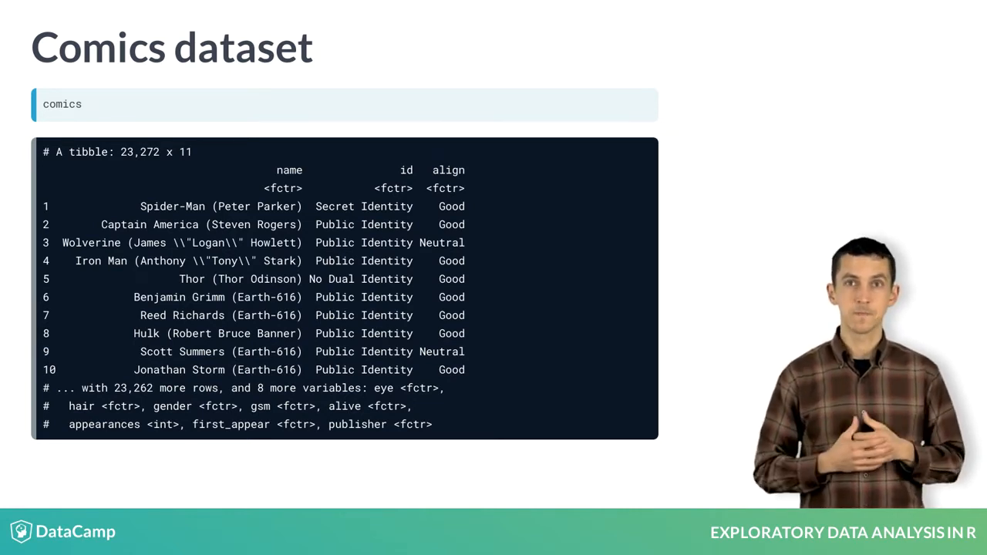
# Advance to the 'Working with factors' slide showing align and id levels and their contingency table
pyautogui.press('Right')
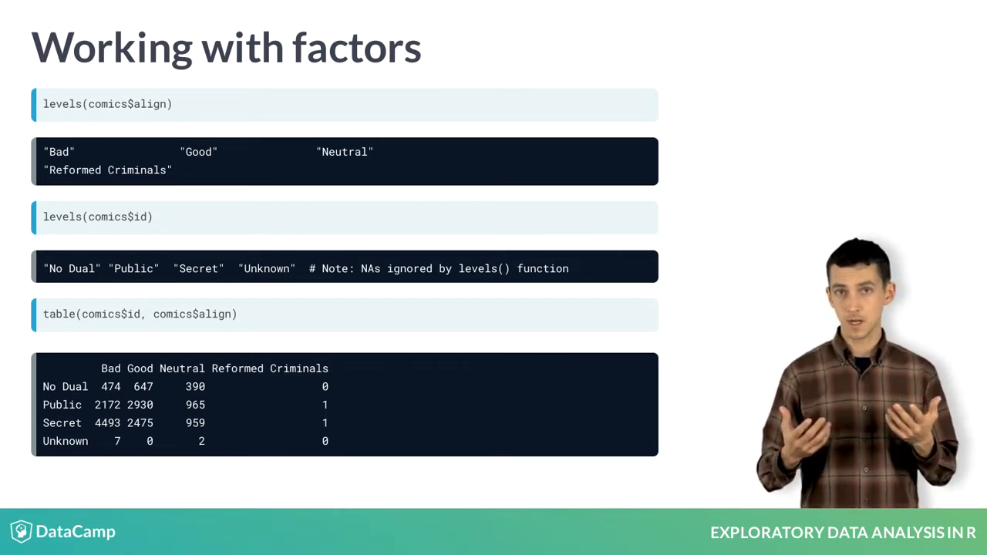